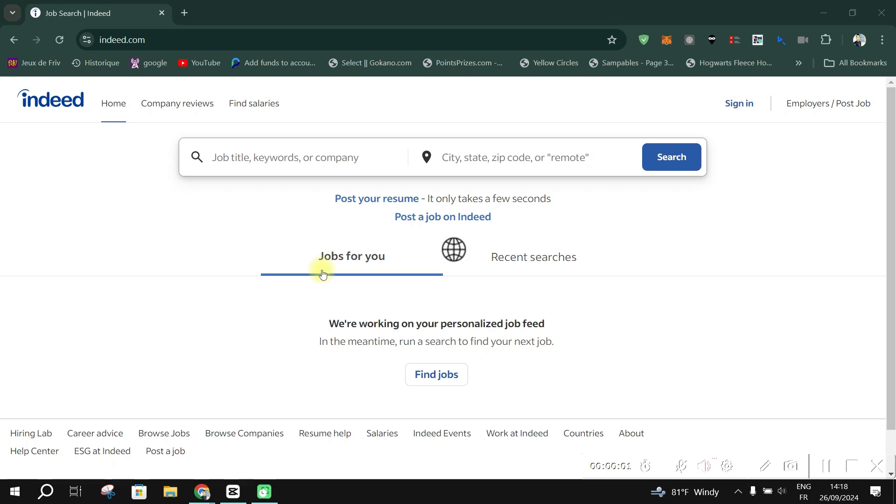
Step: Go to Company reviews and bring the 'Compare working at' section into view
scroll(down, 3)
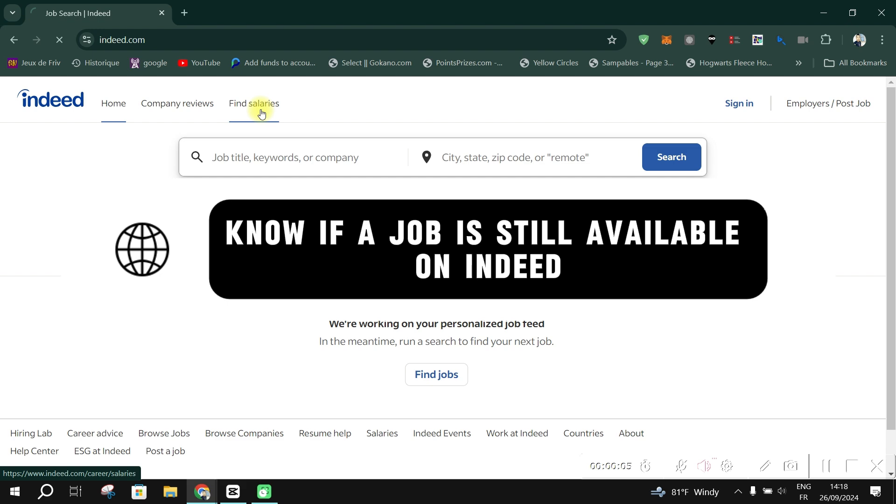
click(178, 104)
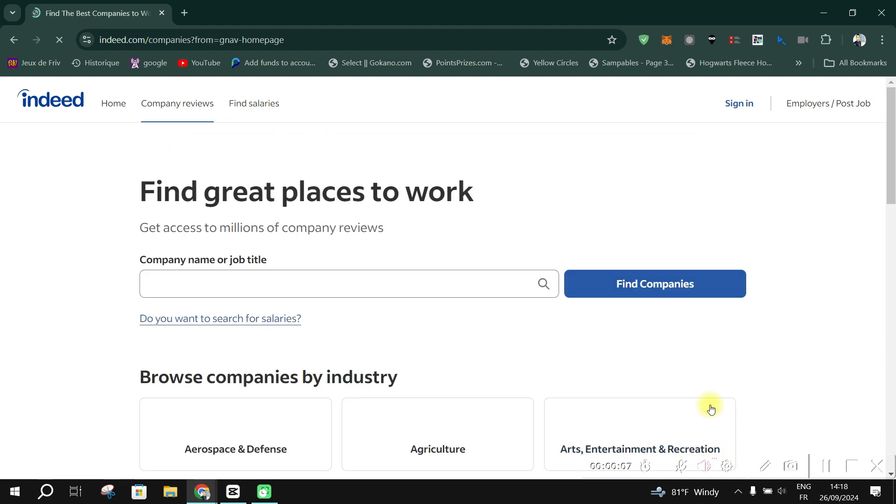
scroll(down, 3)
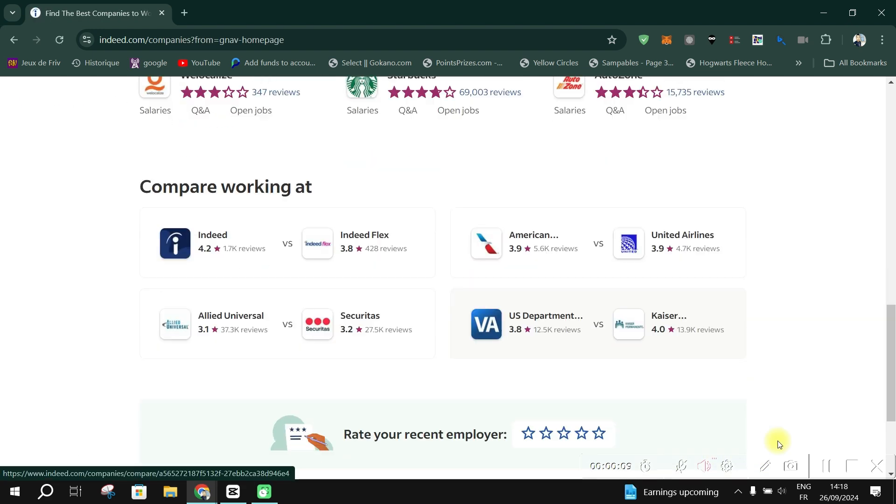